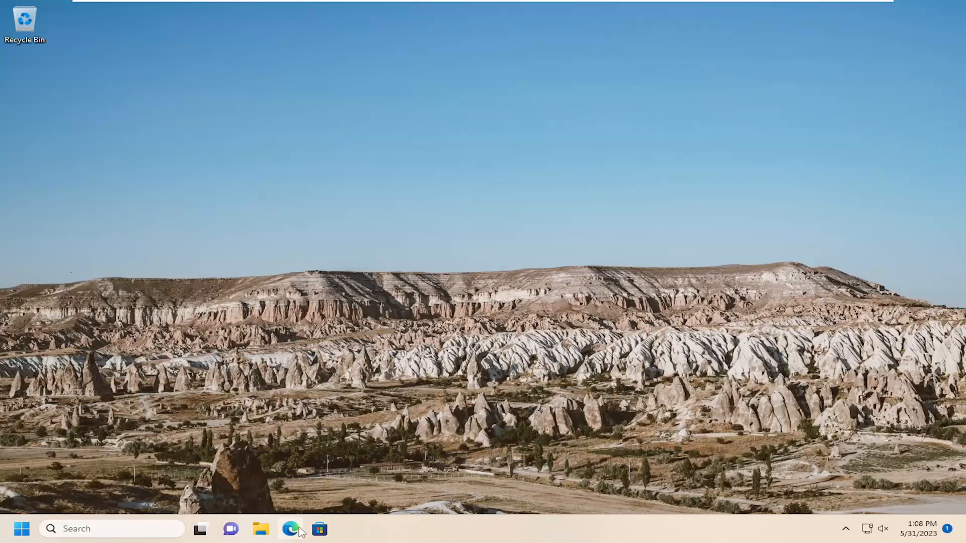
- Launch Microsoft Edge from the taskbar and open its Settings page
{"action": "left_click", "coordinate": [948, 31]}
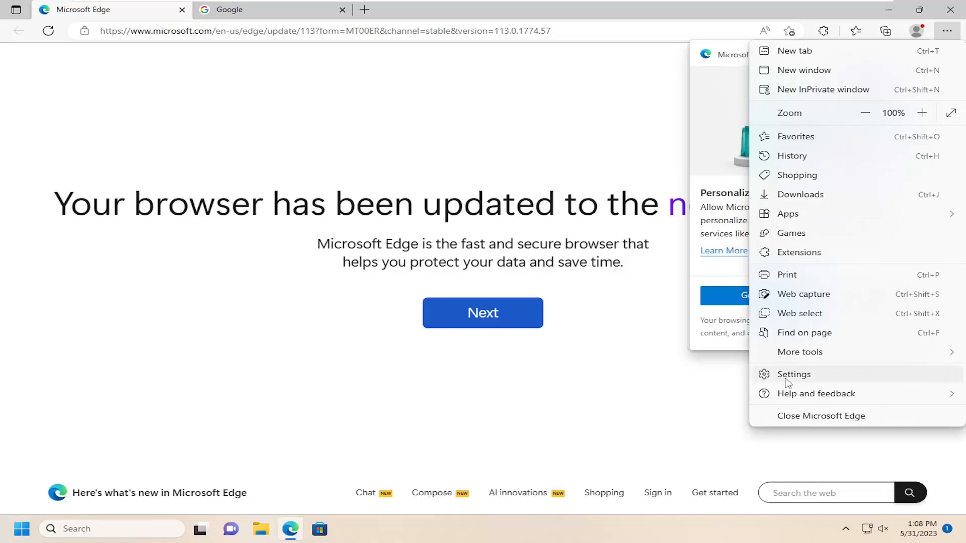
{"action": "left_click", "coordinate": [793, 374]}
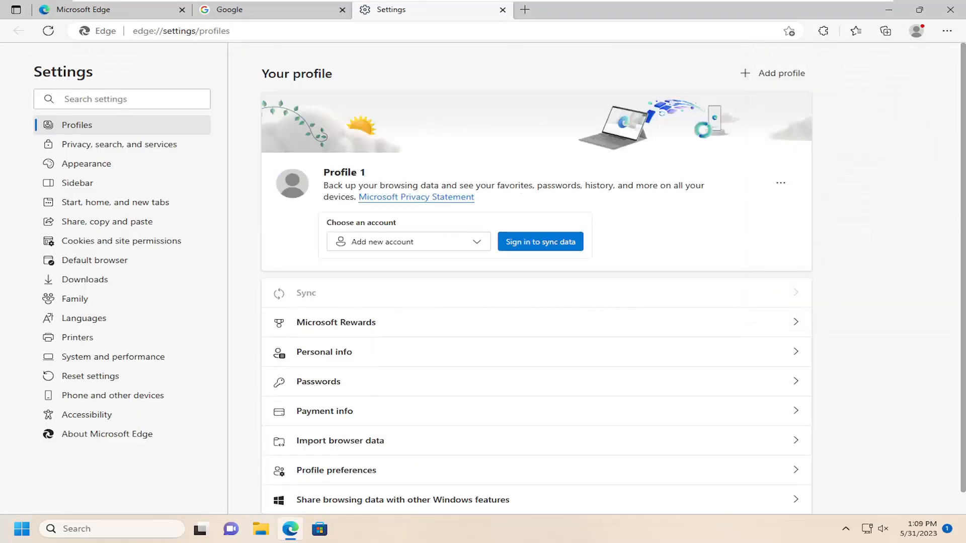
{"action": "mouse_move", "coordinate": [94, 260]}
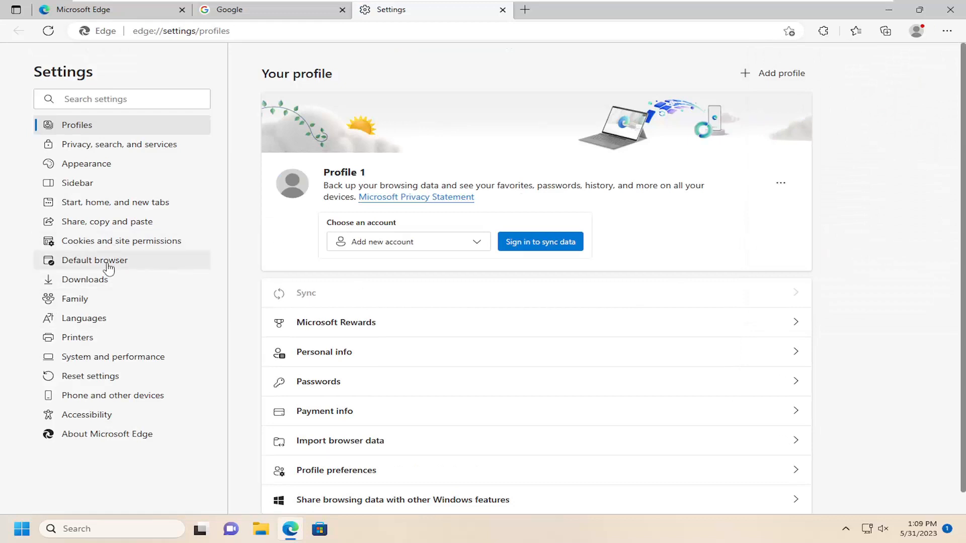
- On the Default browser page, set 'Allow sites to be reloaded in IE mode' to Don't allow
{"action": "left_click", "coordinate": [94, 260]}
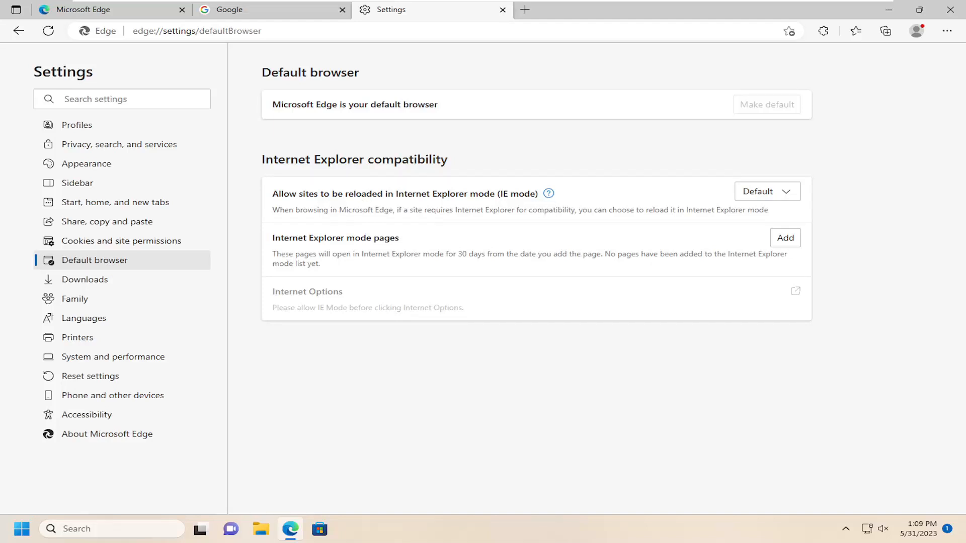
{"action": "left_click", "coordinate": [766, 192]}
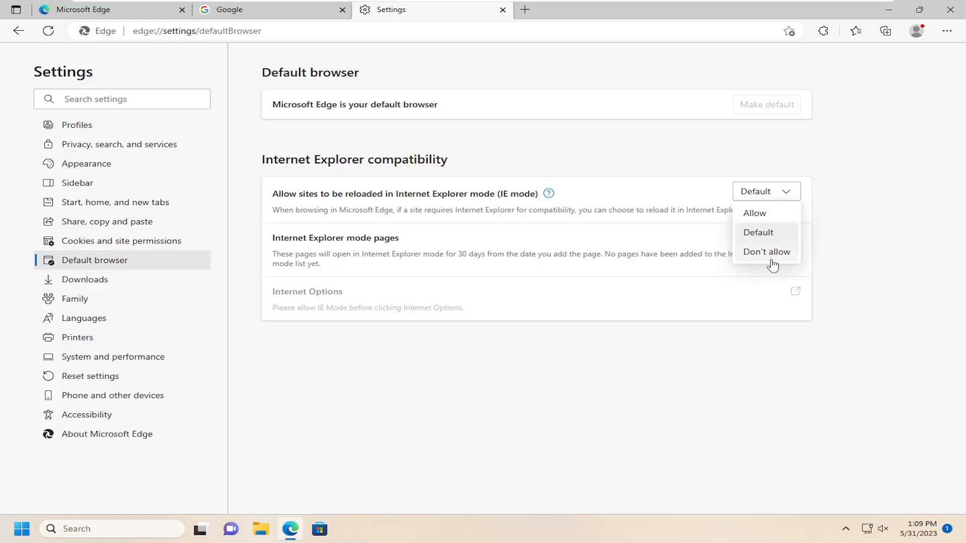
{"action": "left_click", "coordinate": [767, 252]}
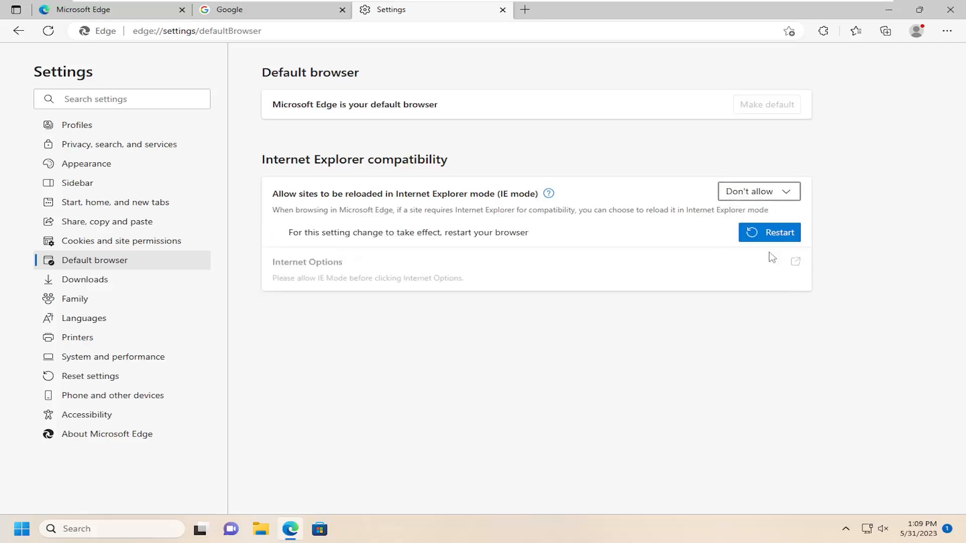
{"action": "mouse_move", "coordinate": [950, 11]}
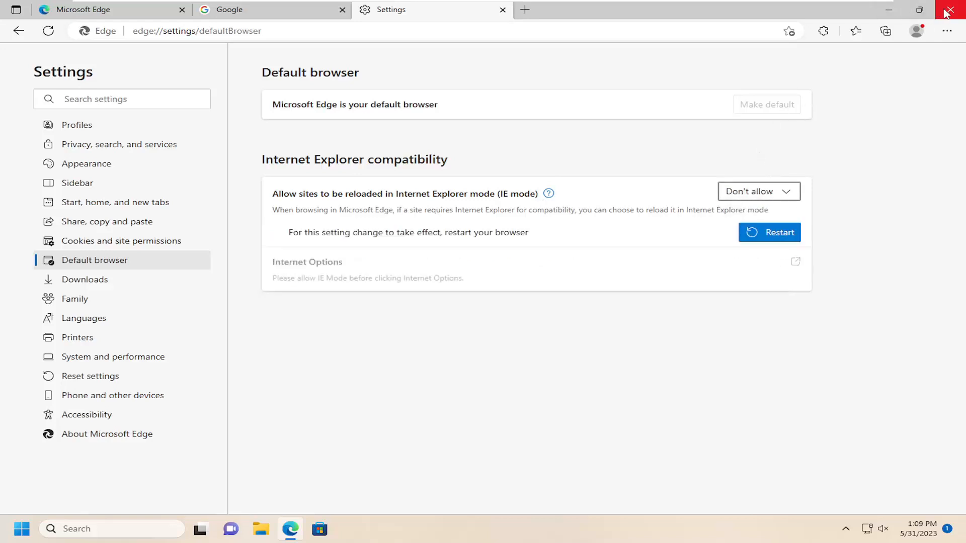
- Close the Edge window so the IE mode change takes effect on relaunch
{"action": "left_click", "coordinate": [502, 9]}
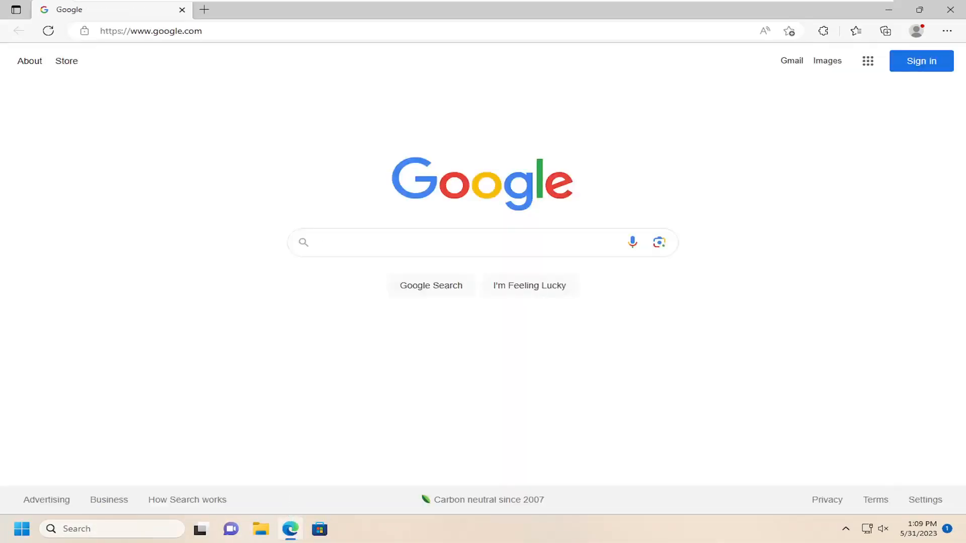